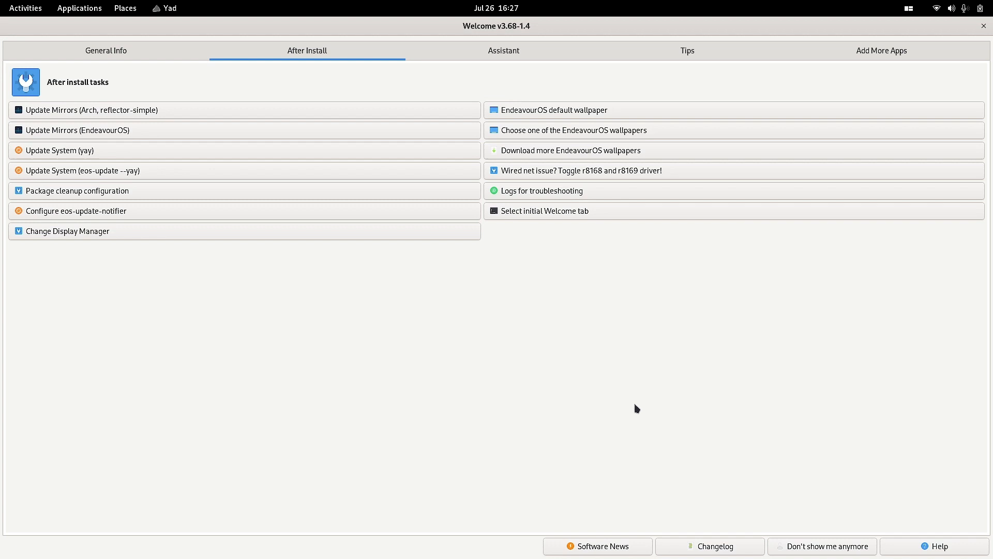
mouse_move(513, 34)
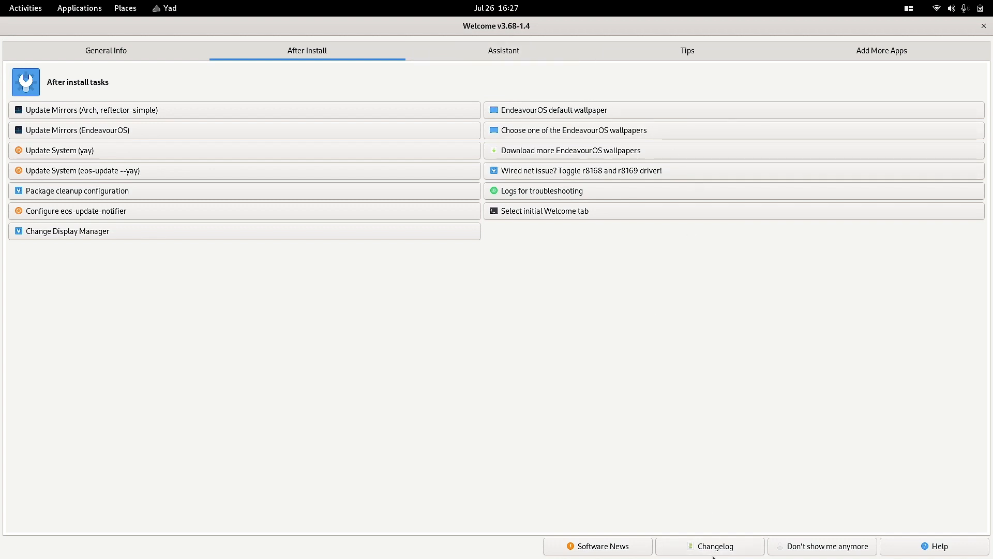
mouse_move(709, 546)
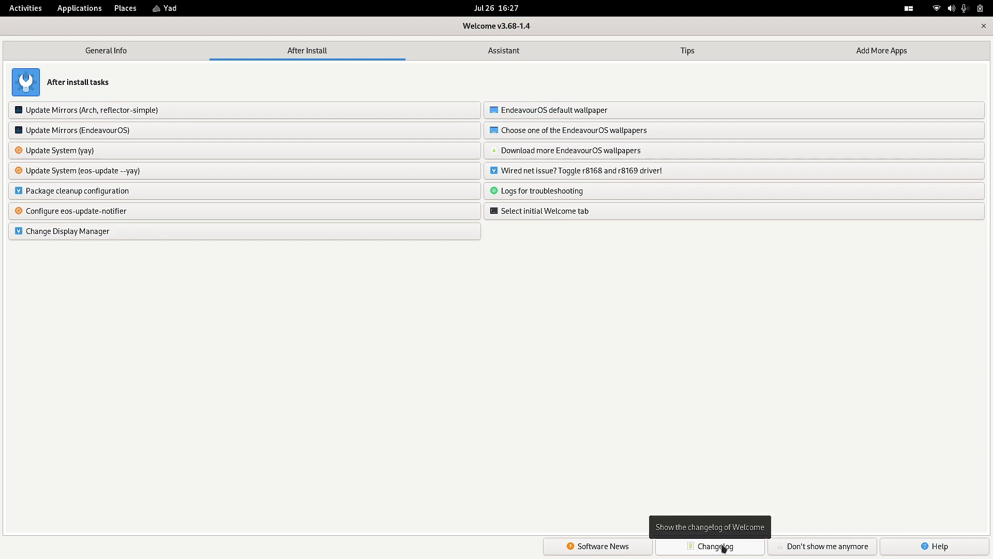
Step: Use Welcome's Changelog button to show the welcome commit history on GitLab and scroll into it
click(709, 546)
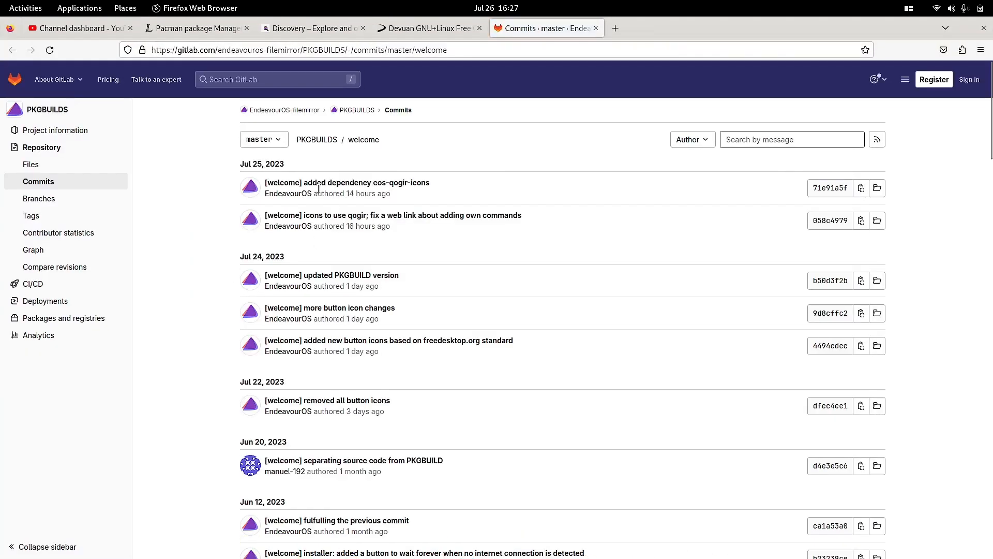
mouse_move(347, 182)
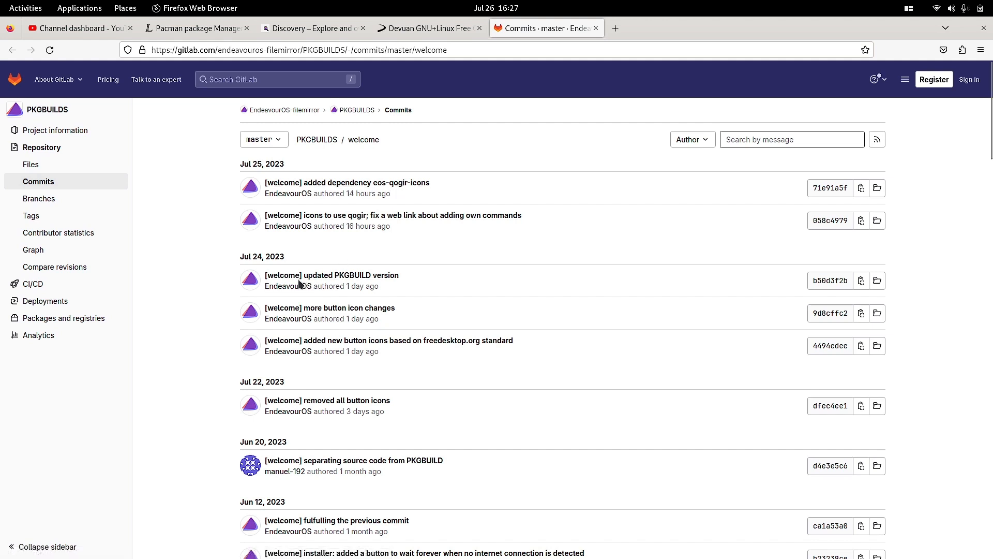
mouse_move(495, 347)
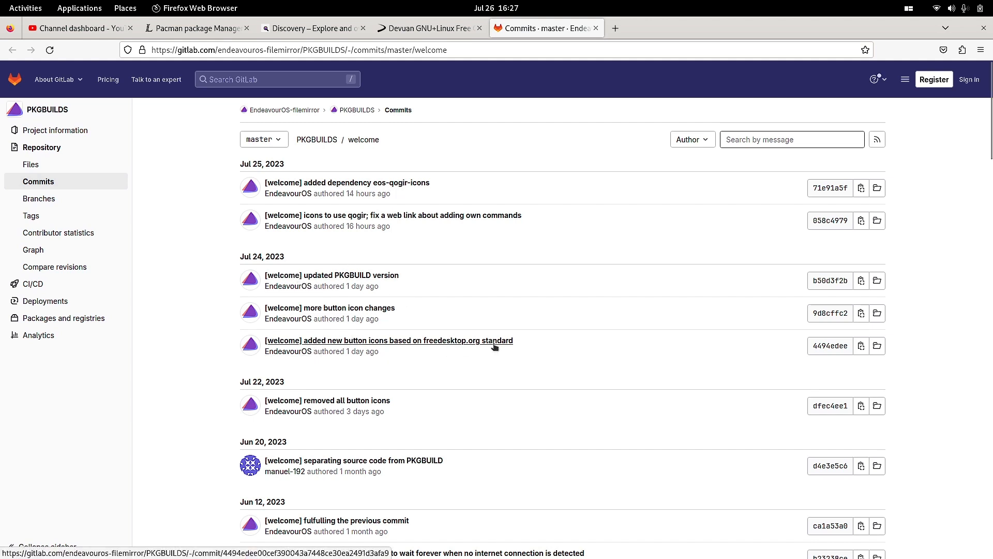
scroll(down, 3)
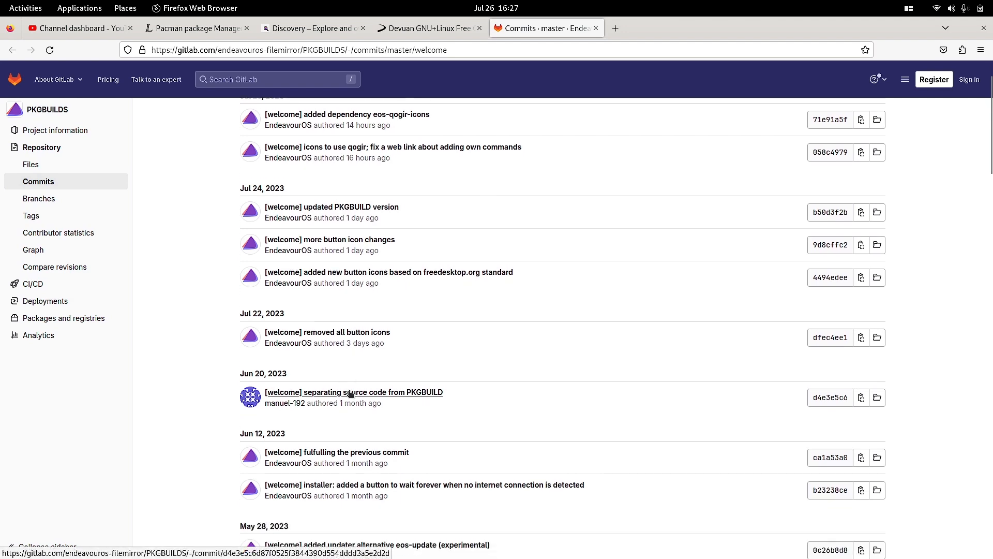
scroll(down, 3)
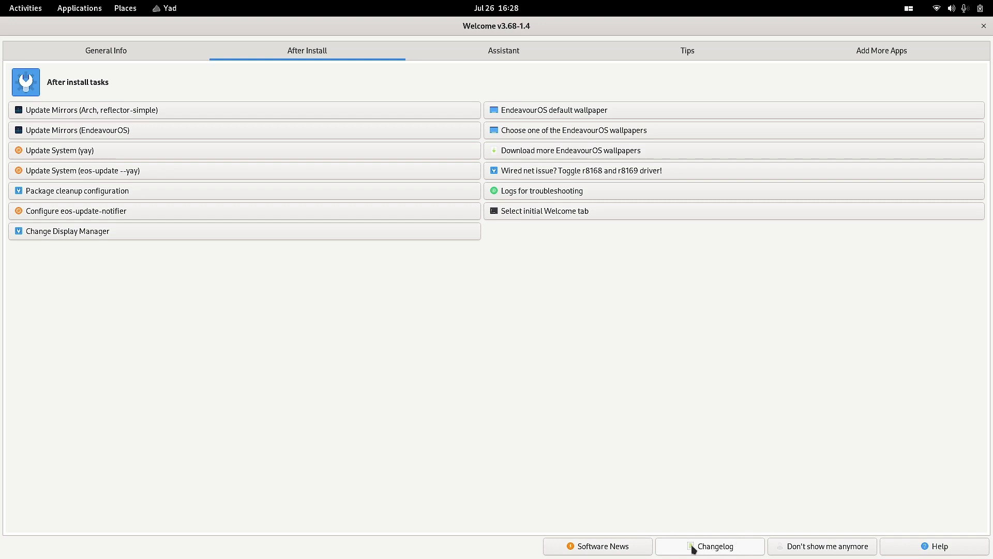
mouse_move(738, 532)
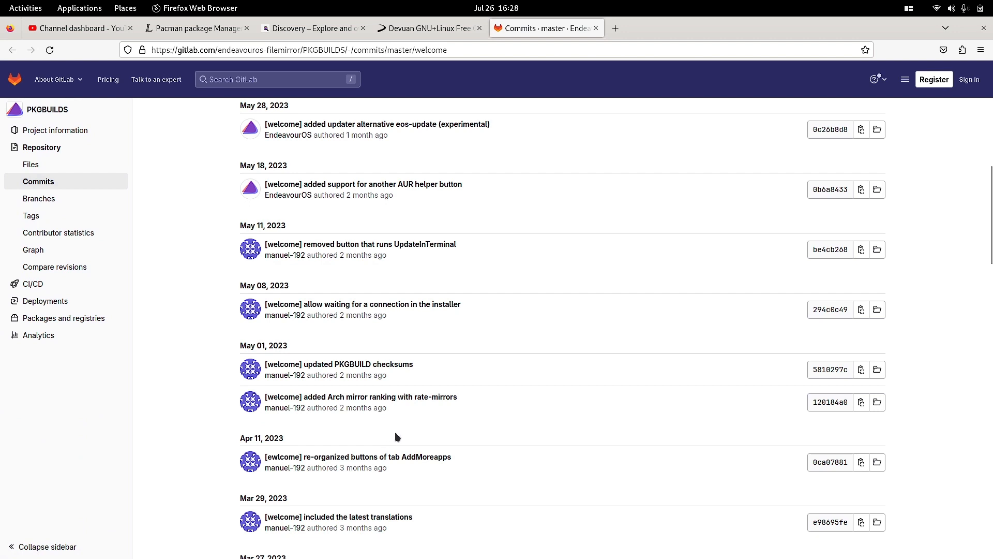
mouse_move(551, 239)
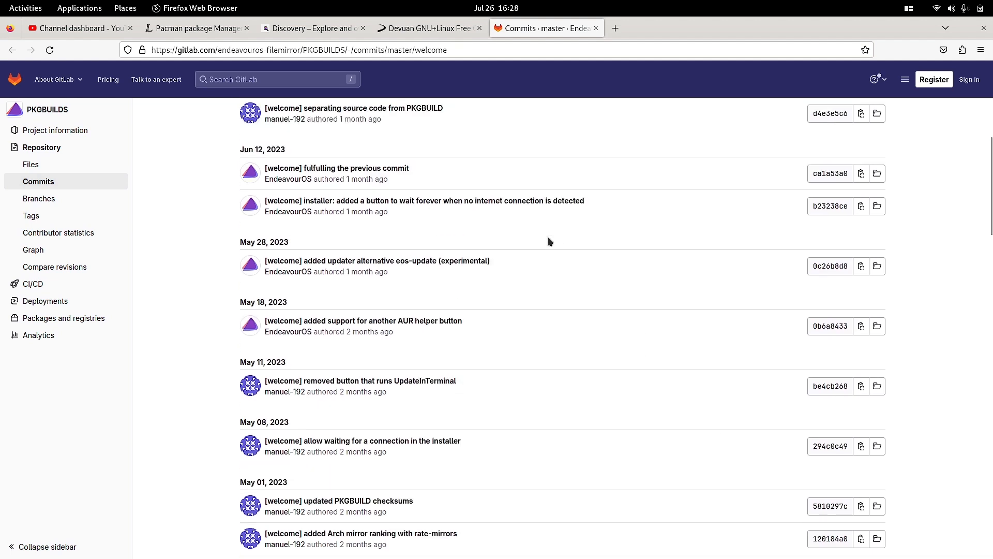
Step: Scroll back up the commit history from May 2023 toward the July 2023 entries
scroll(up, 3)
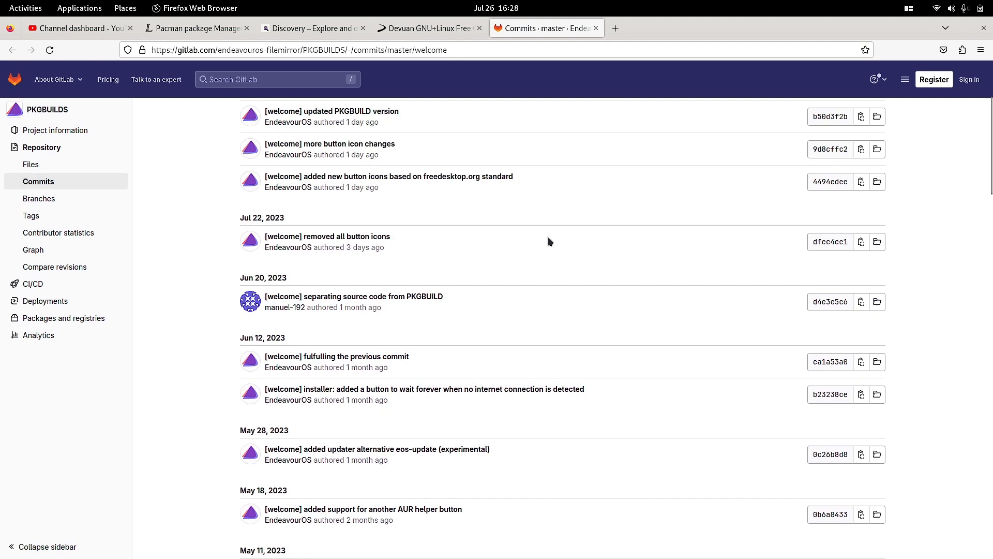